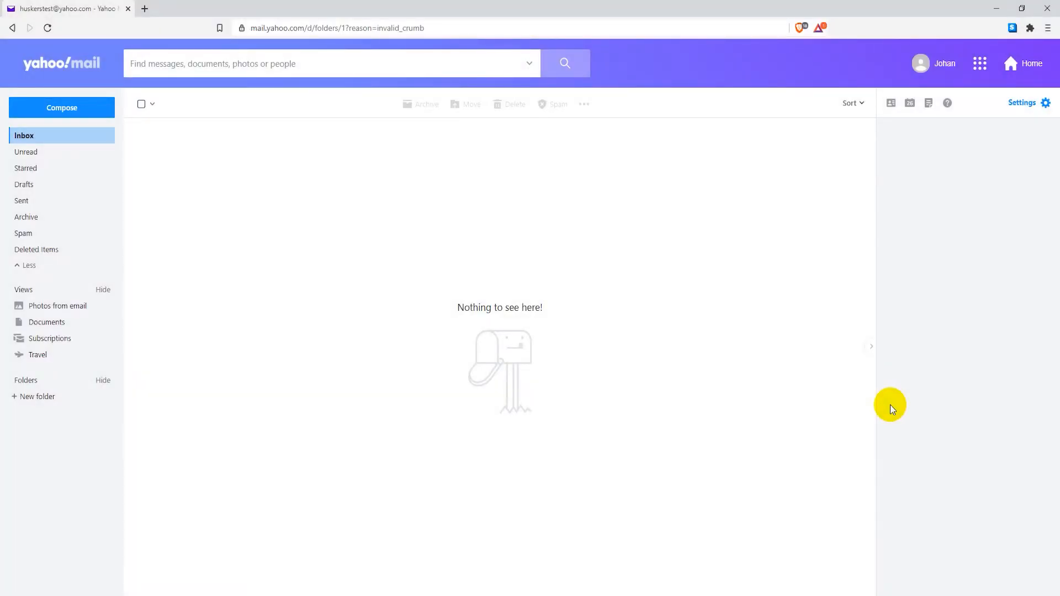
mouse_move(891, 398)
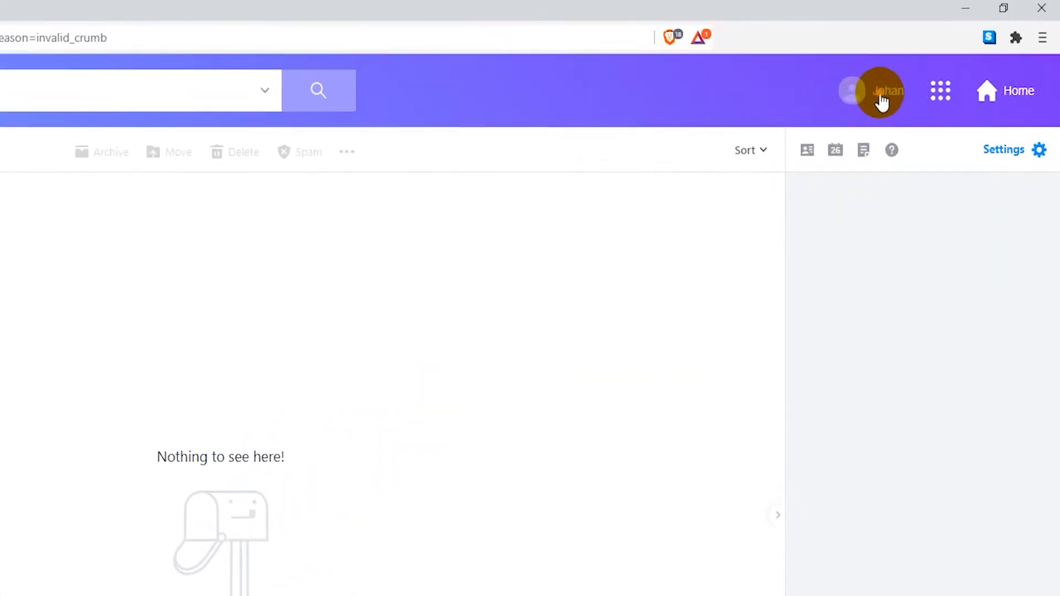
Step: Reach the account Preferences page via the profile menu's Account info
left_click(879, 91)
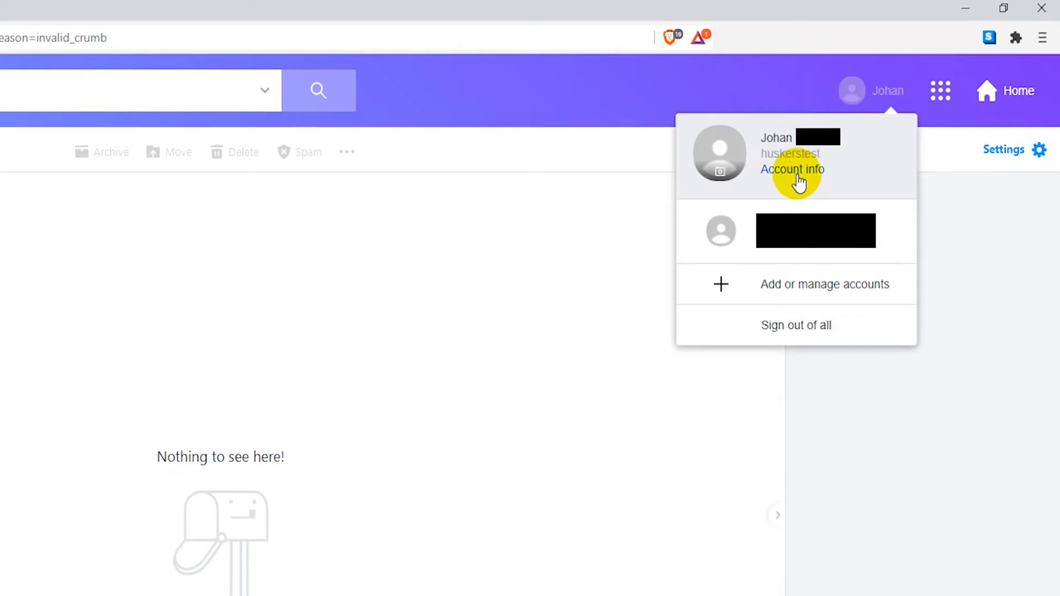
left_click(793, 170)
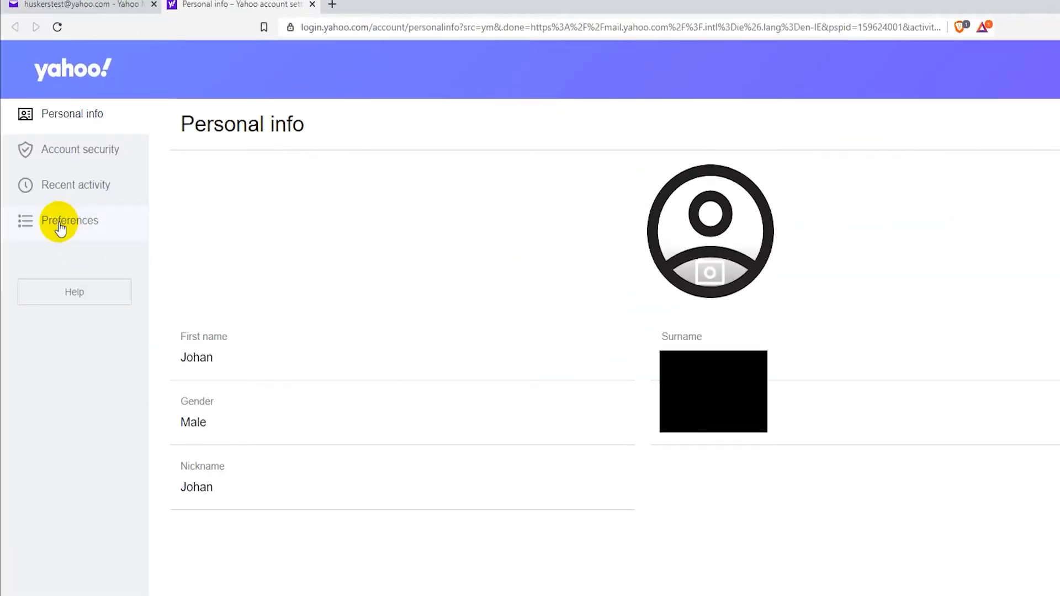
left_click(70, 221)
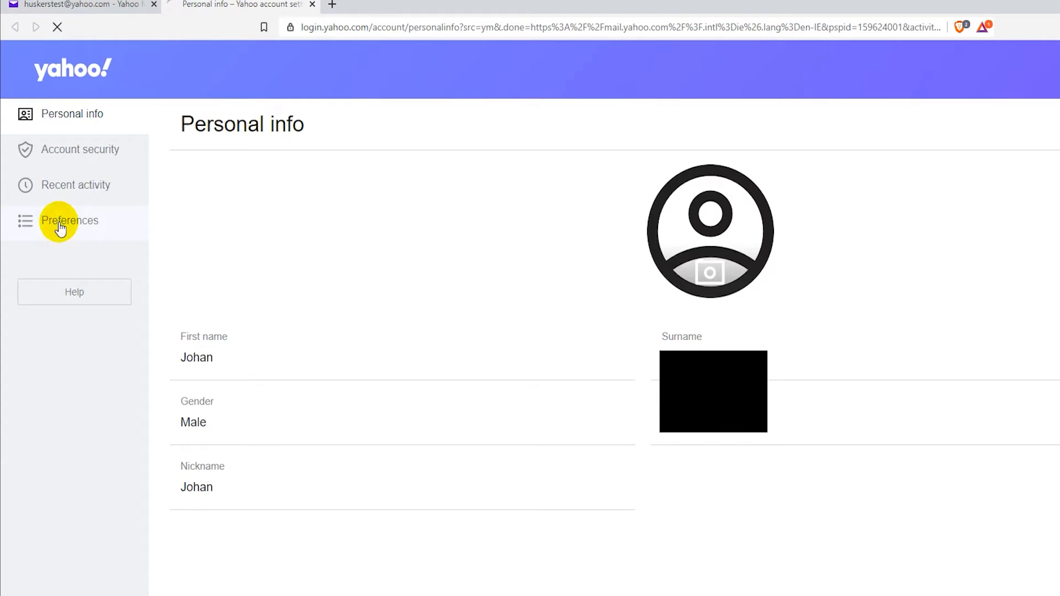
left_click(69, 221)
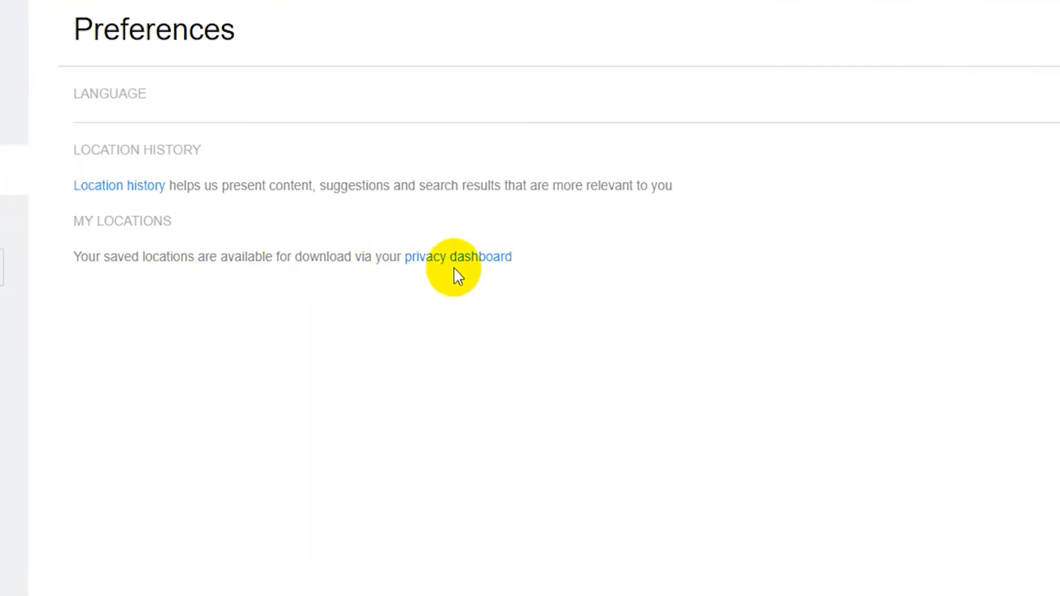
mouse_move(471, 270)
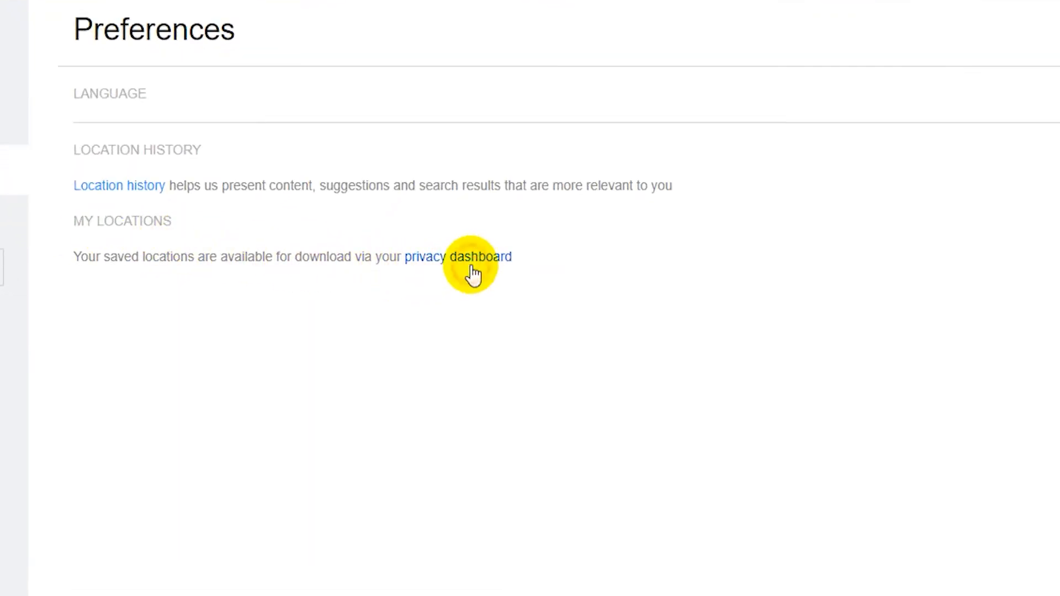
Step: From the Privacy Dashboard, start the Delete My Account form
left_click(457, 257)
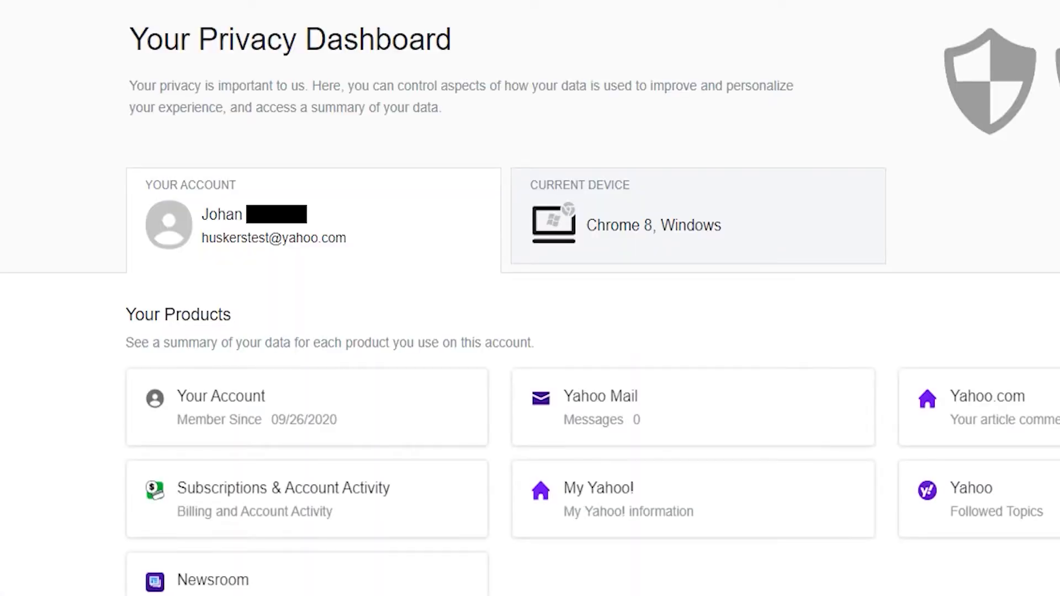
scroll("down", 3)
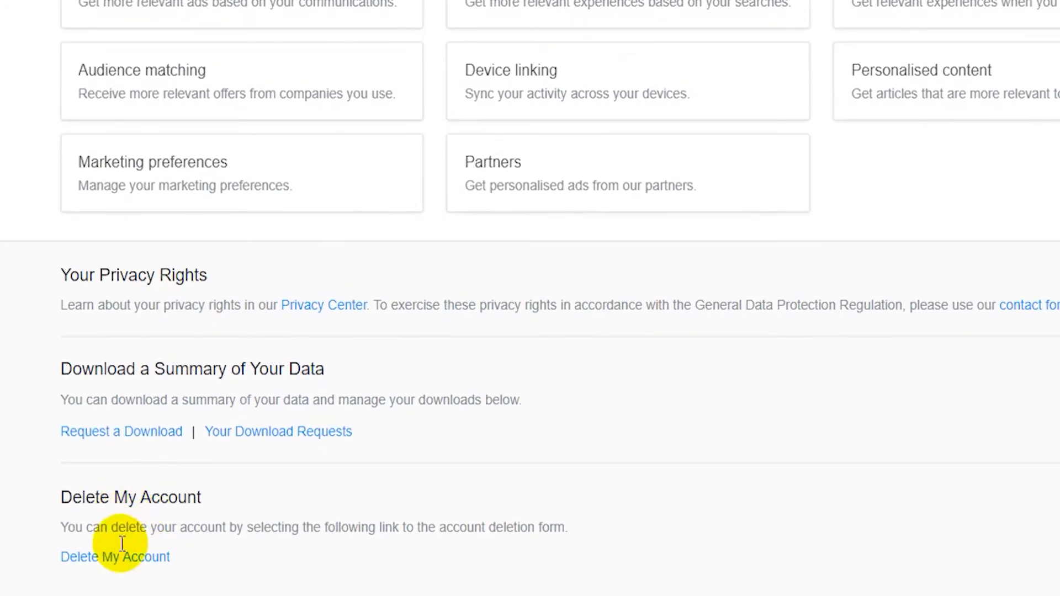
mouse_move(108, 564)
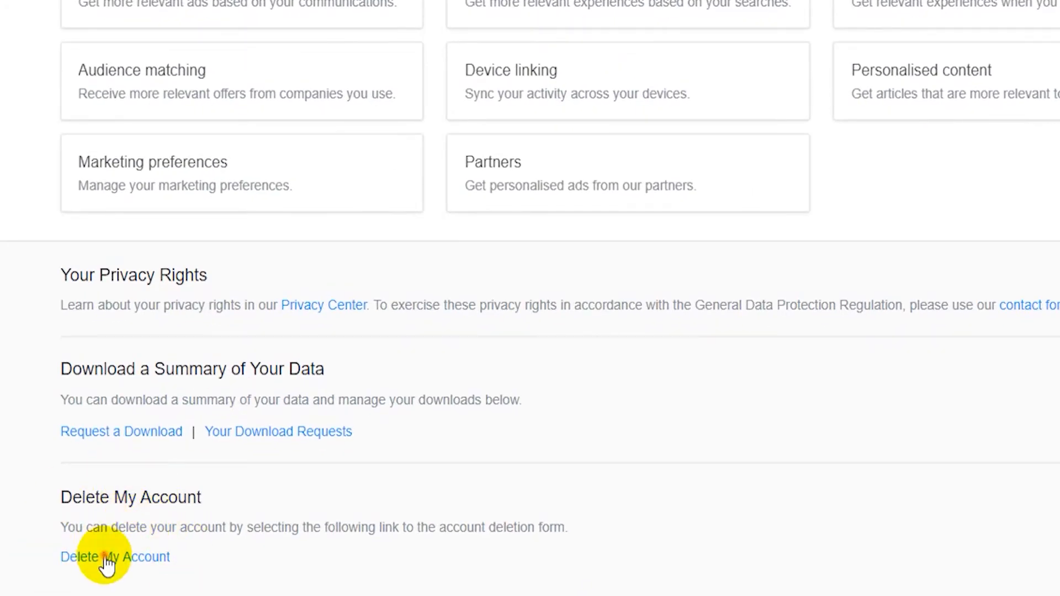
left_click(115, 557)
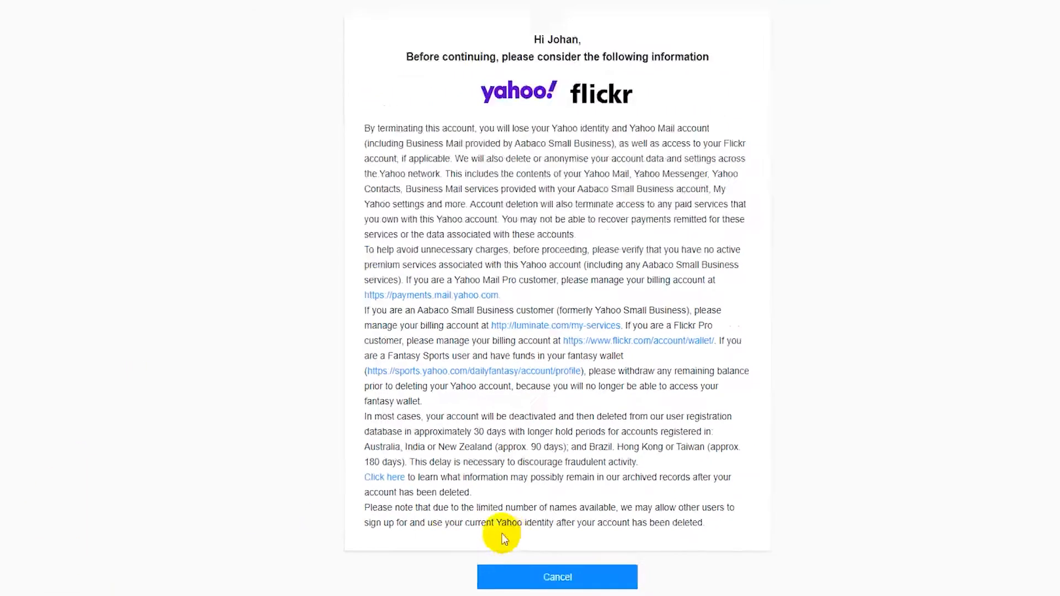
Step: Continue past the deletion warning to the termination confirmation page
scroll("down", 3)
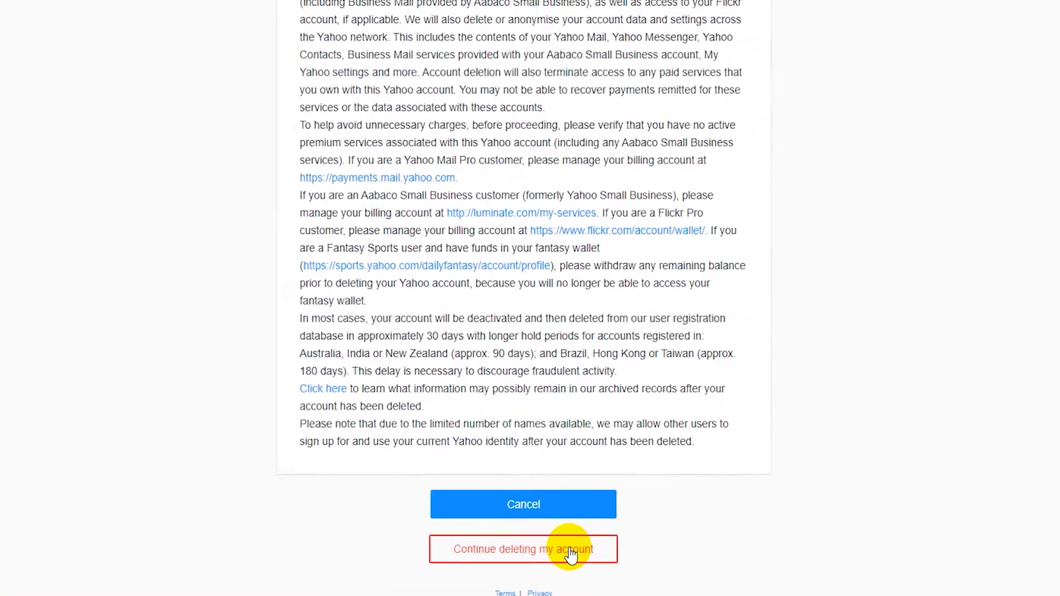
scroll("down", 3)
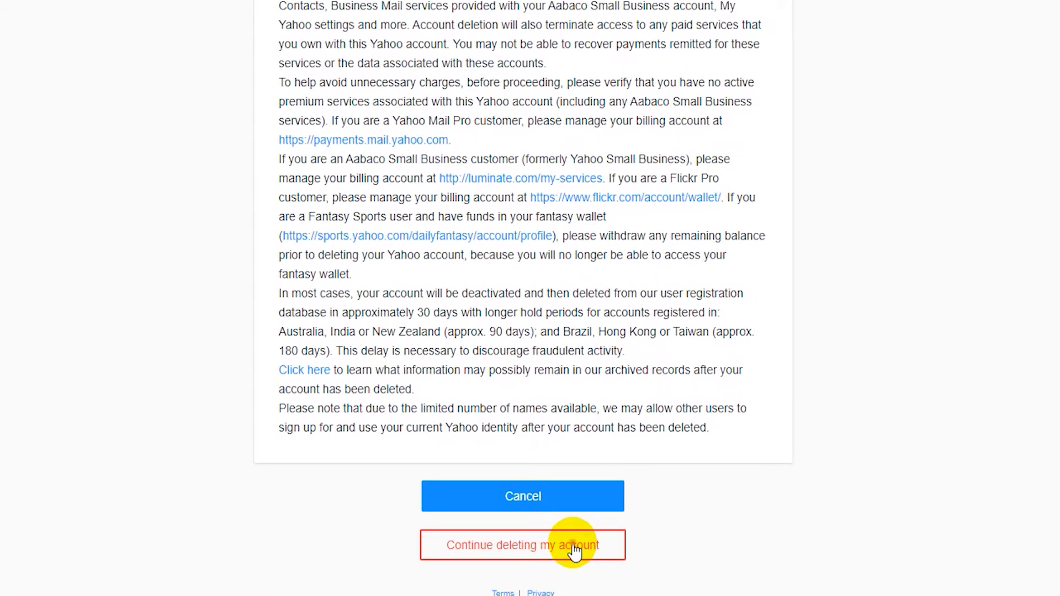
left_click(522, 544)
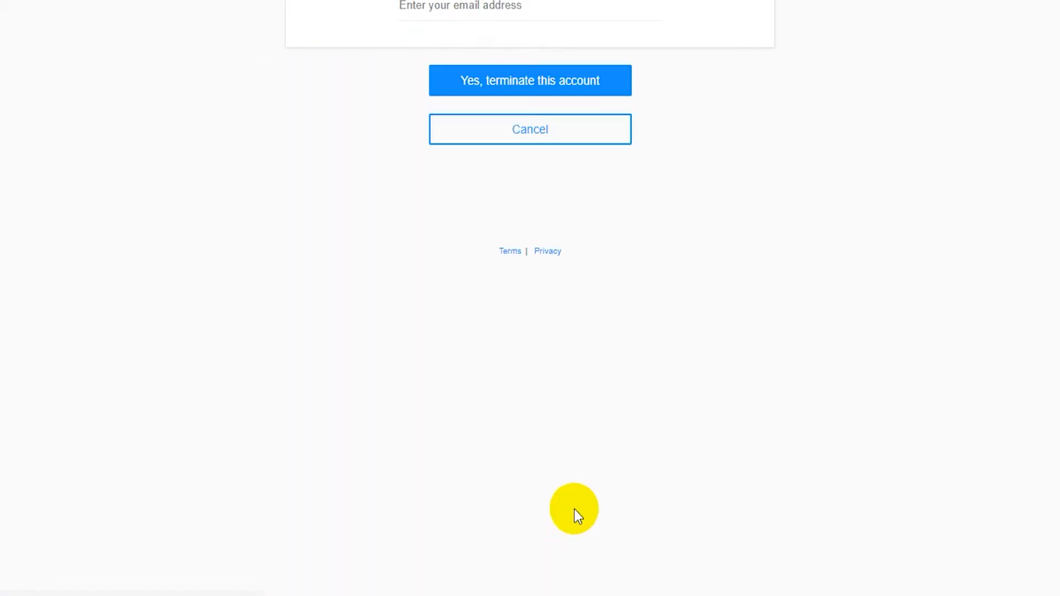
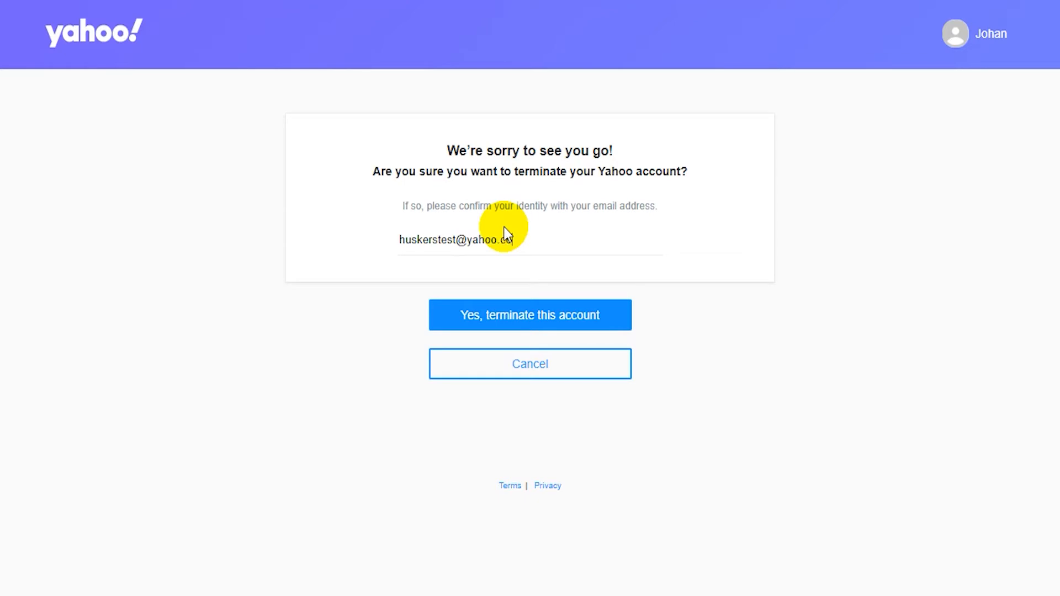